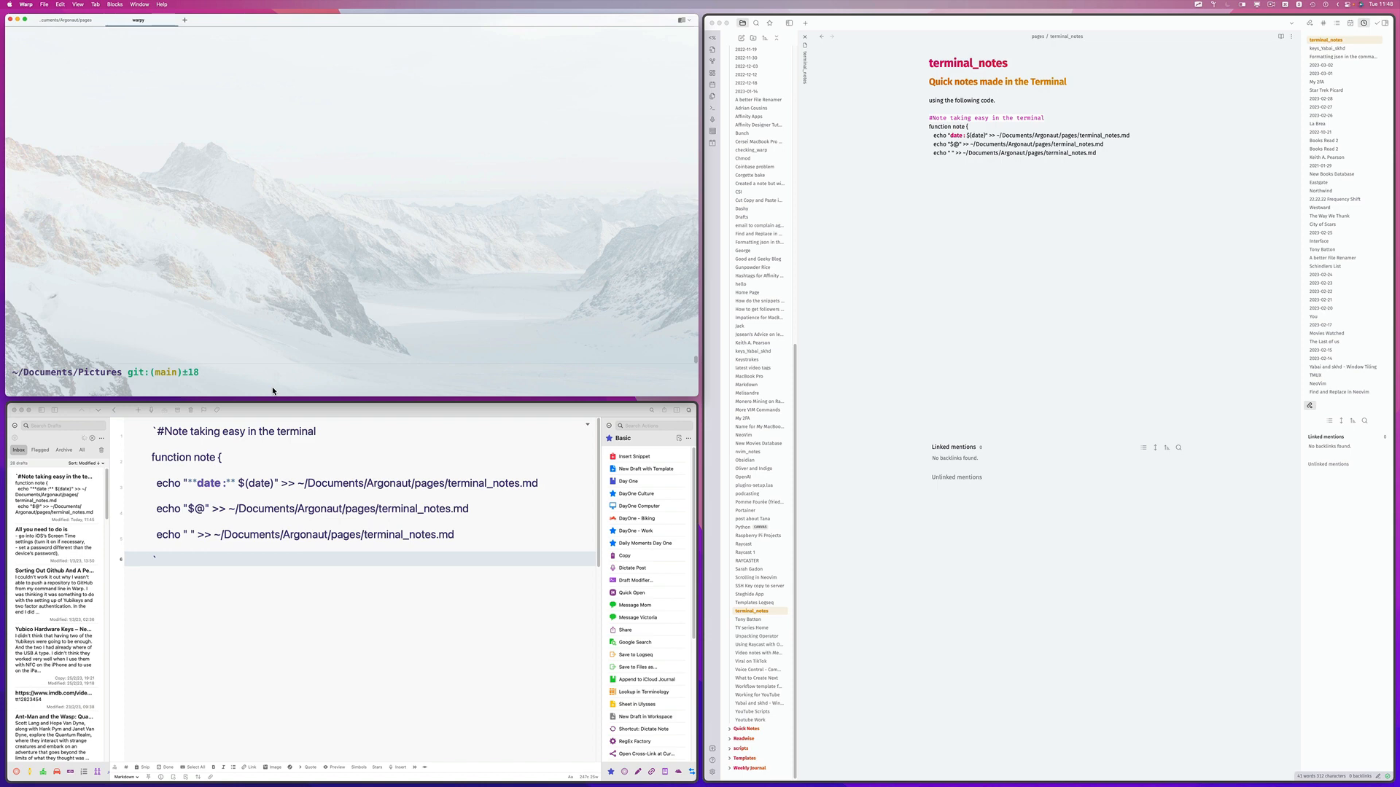
Open ~/.zshrc in Neovim using the zcon alias
{"action": "type", "text": "zcon"}
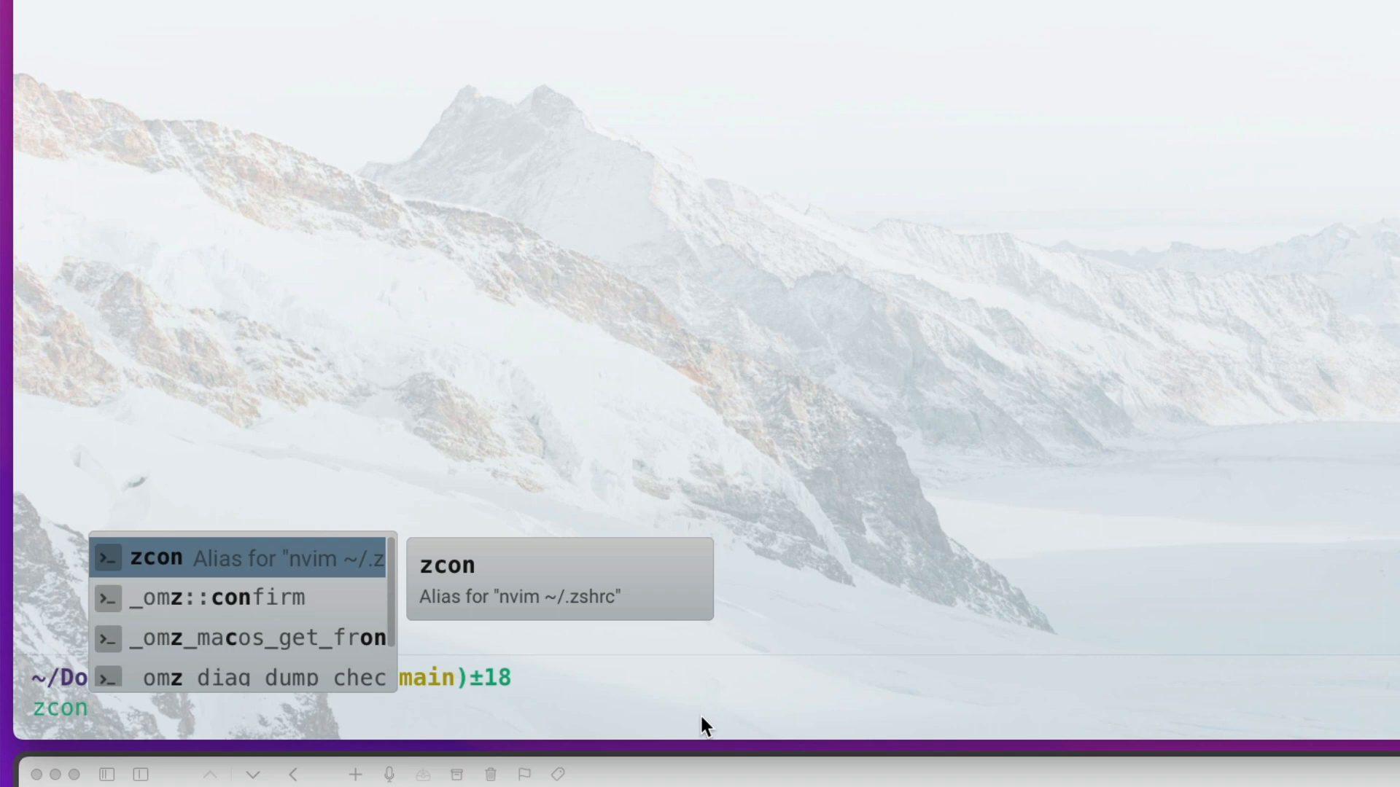
{"action": "key", "text": "Return"}
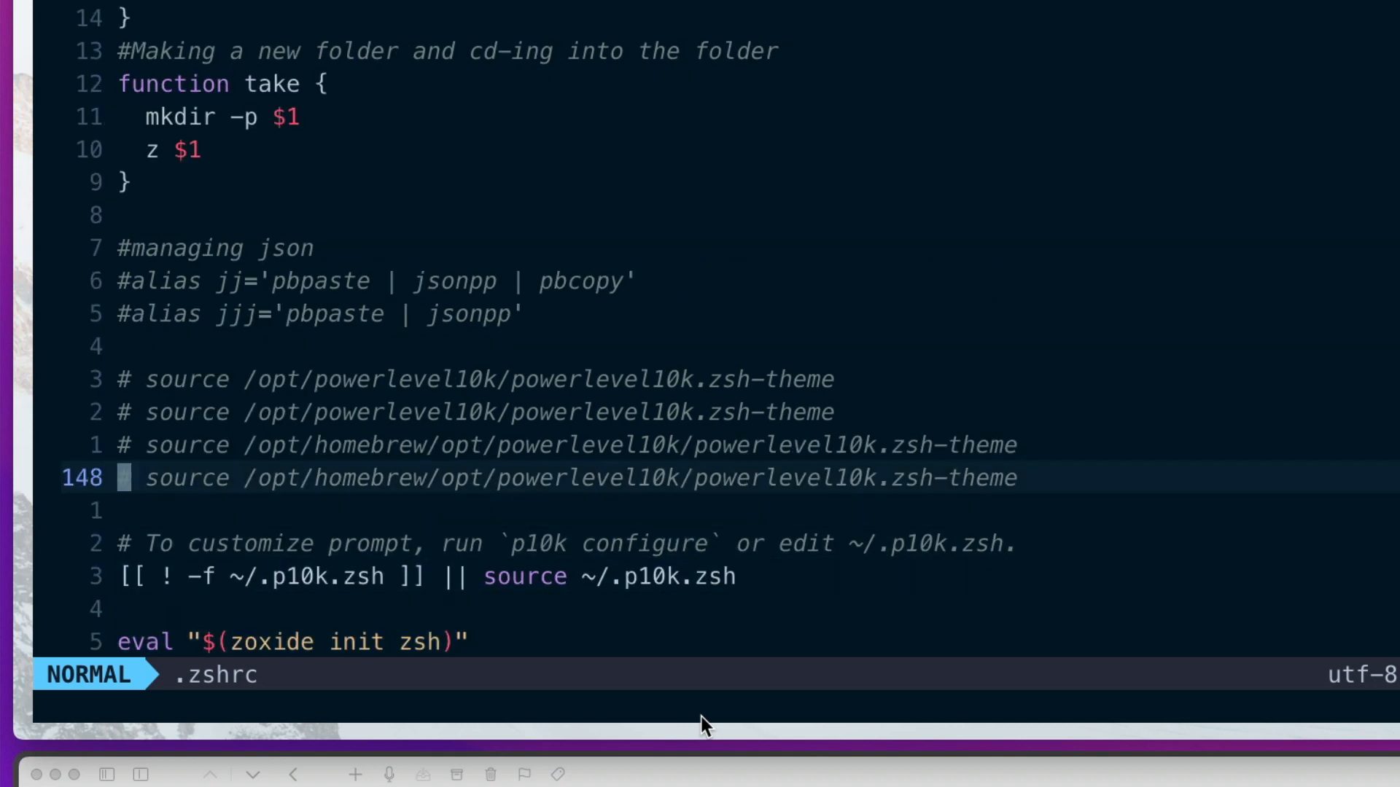
Scroll through .zshrc to the 'function note' block
{"action": "scroll", "scroll_direction": "down", "scroll_amount": 3}
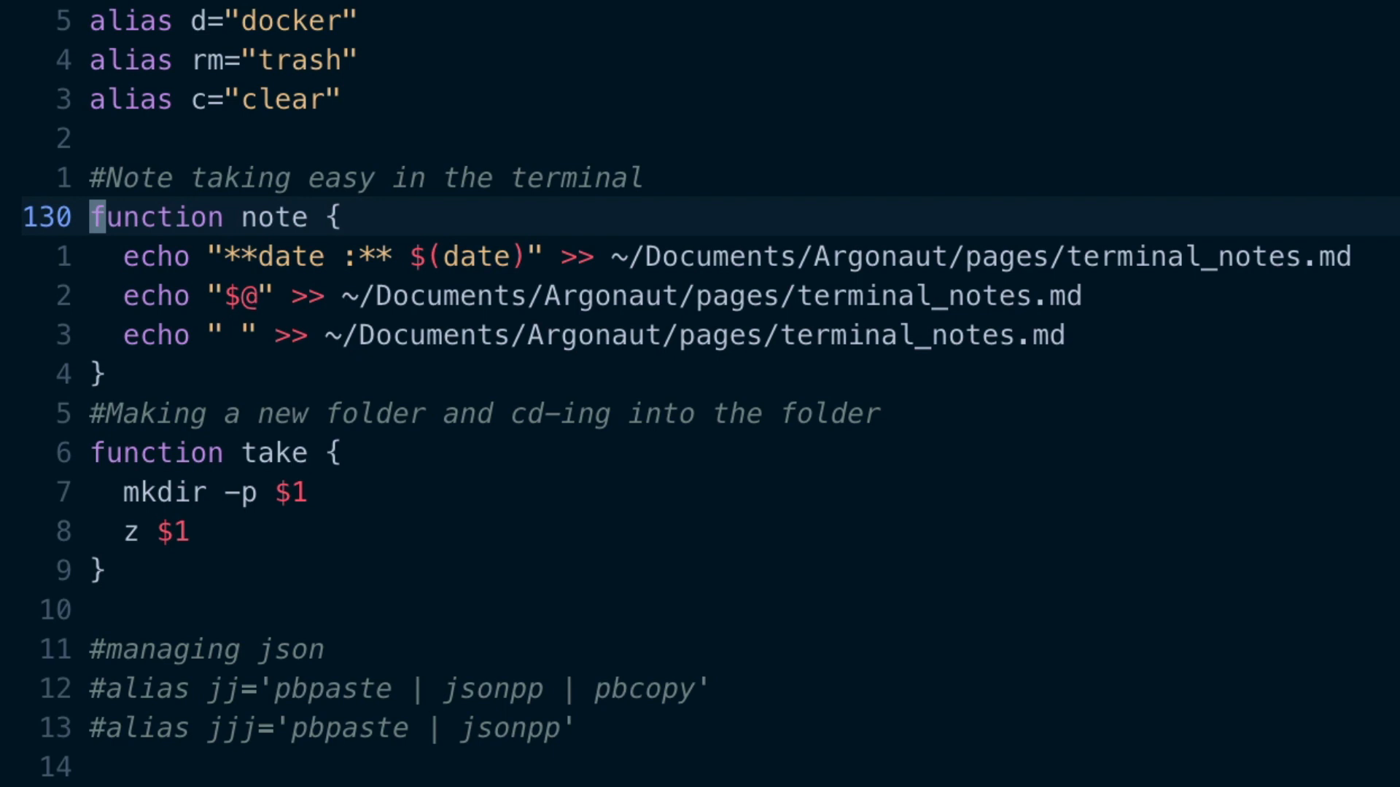
{"action": "key", "text": "down"}
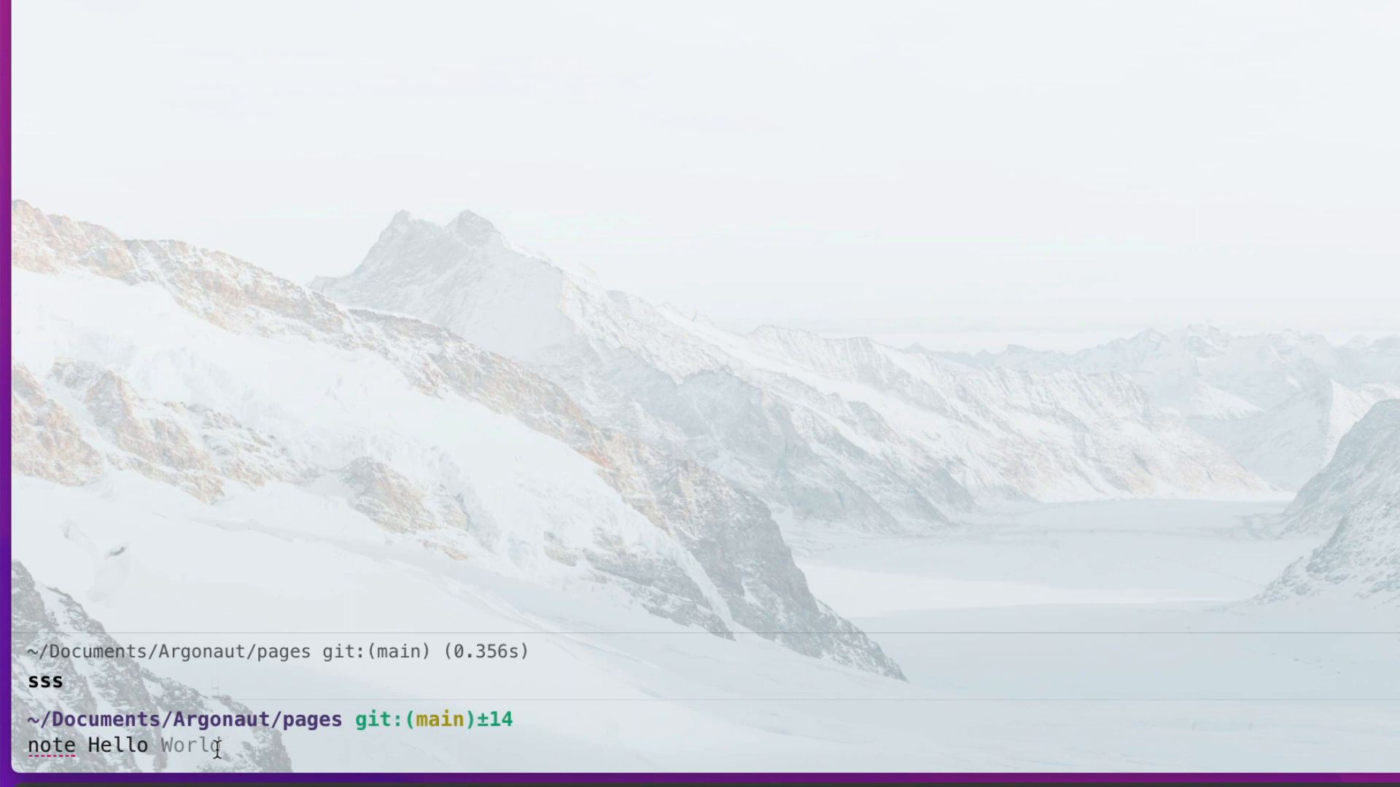
Run note Hello World to append a dated entry to terminal_notes
{"action": "key", "text": "Return"}
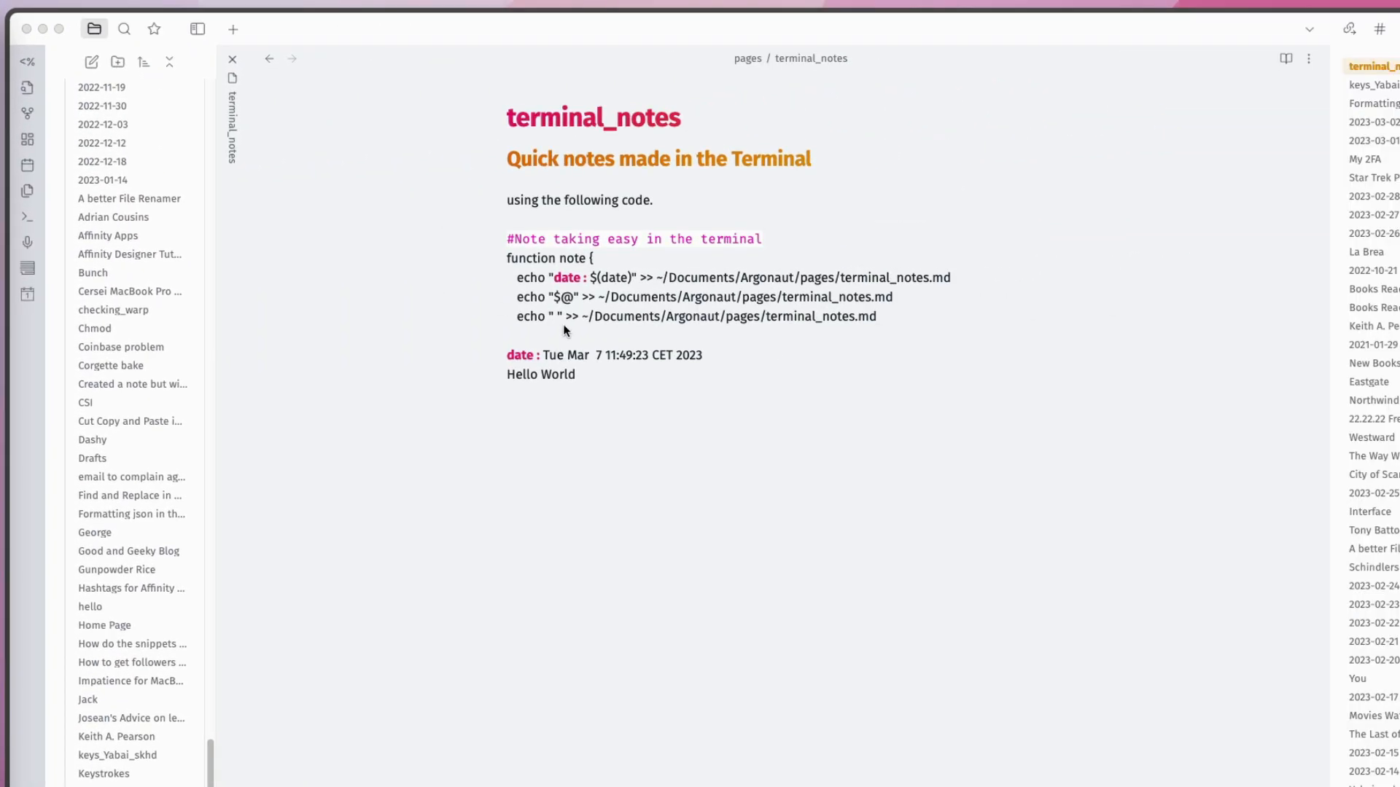
{"action": "mouse_move", "coordinate": [597, 377]}
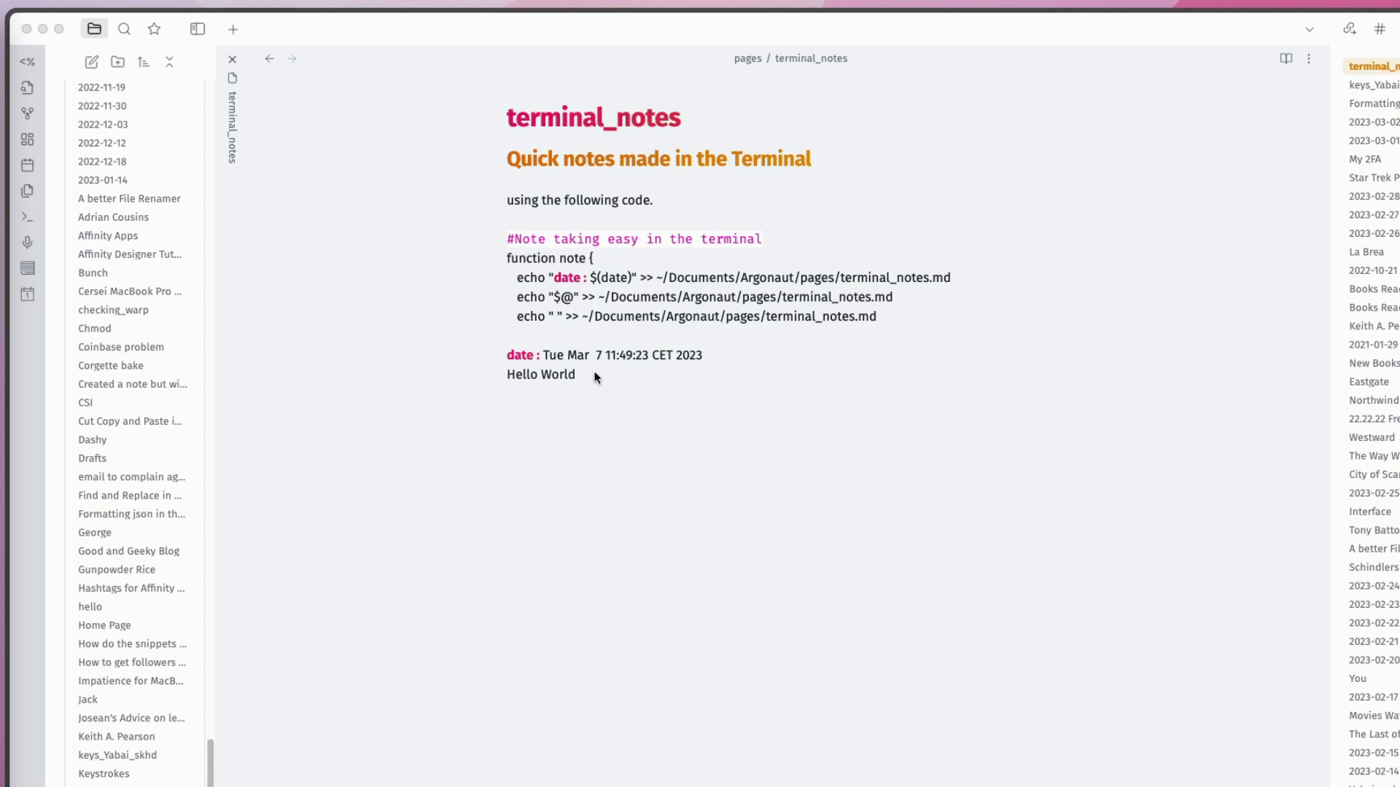
{"action": "mouse_move", "coordinate": [597, 378]}
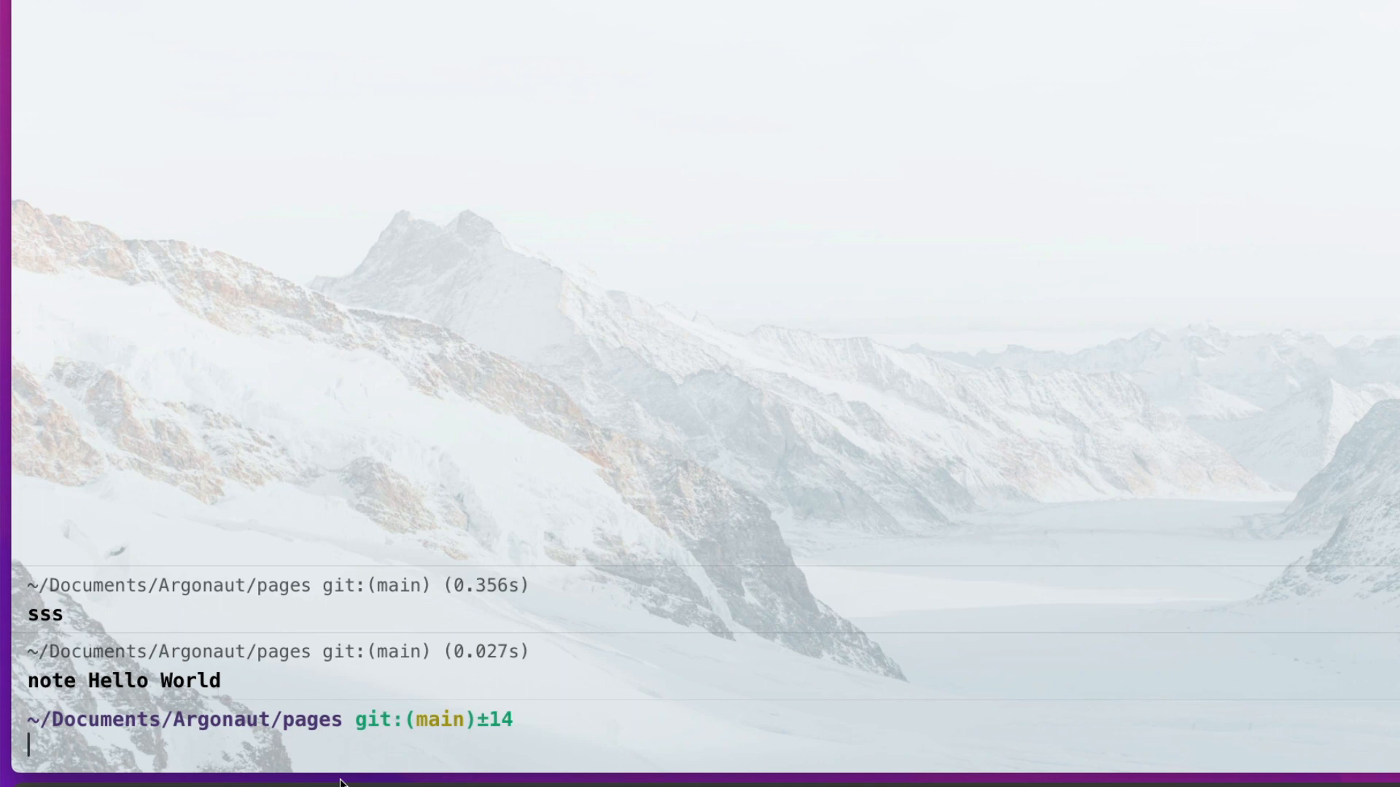
Start typing a second note command at the prompt
{"action": "type", "text": "notes.md"}
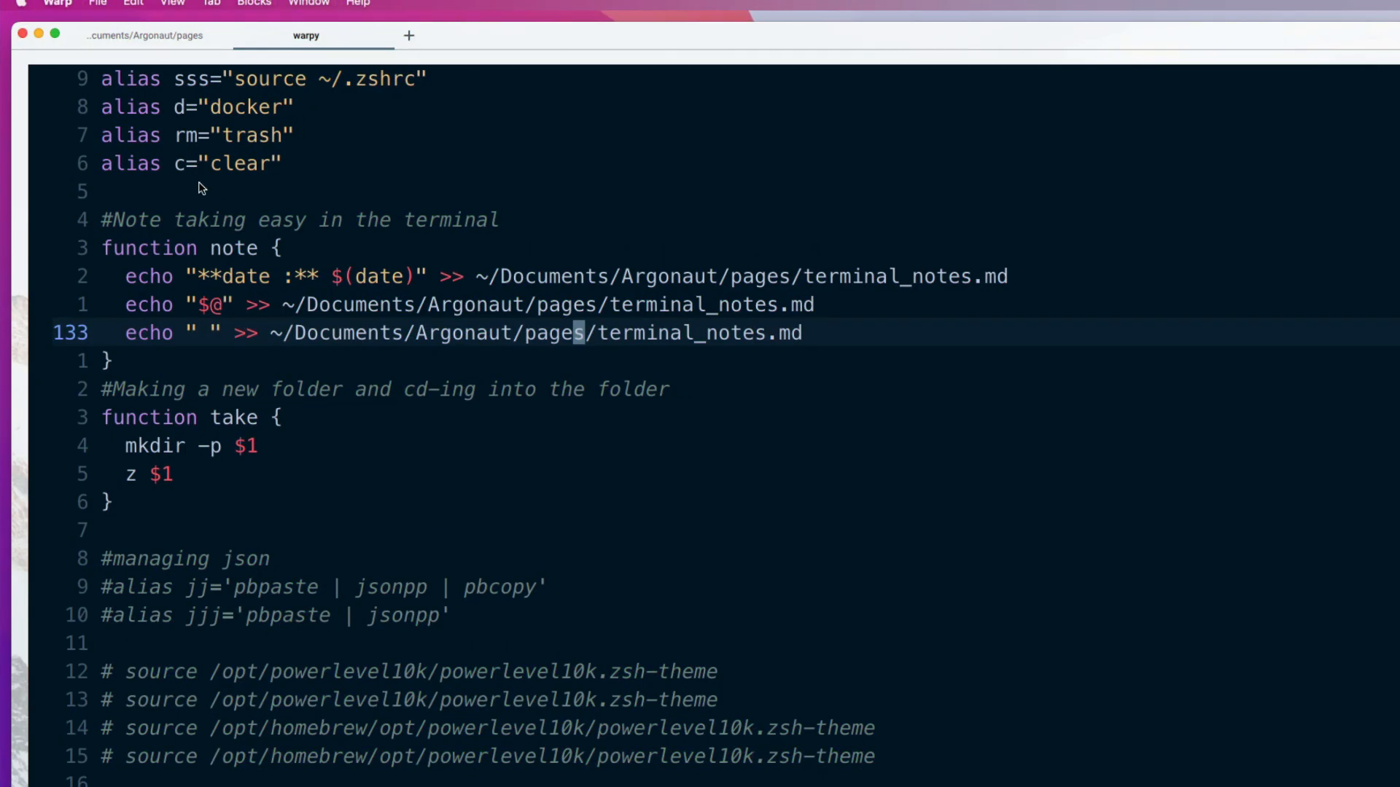
{"action": "mouse_move", "coordinate": [201, 422]}
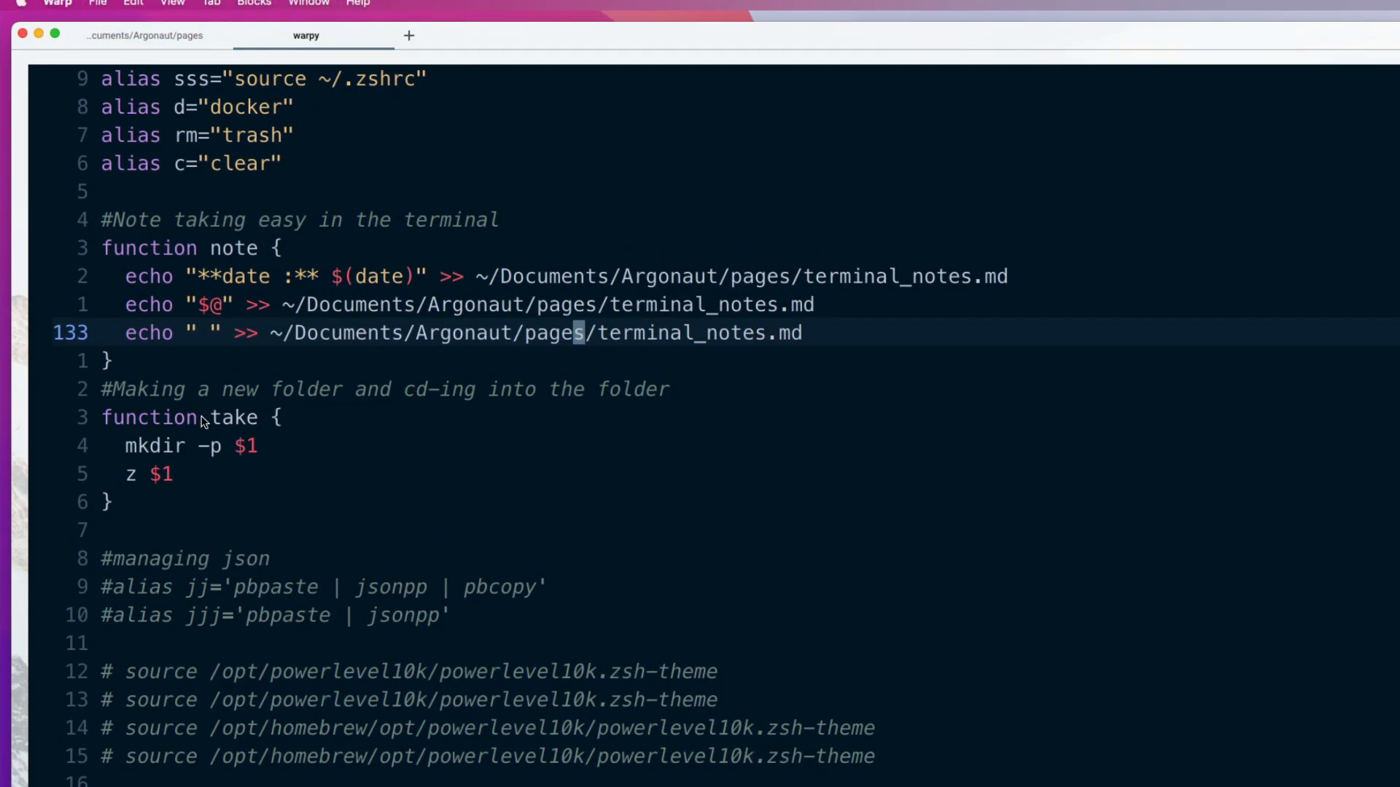
{"action": "mouse_move", "coordinate": [291, 542]}
{"action": "type", "text": "z ../"}
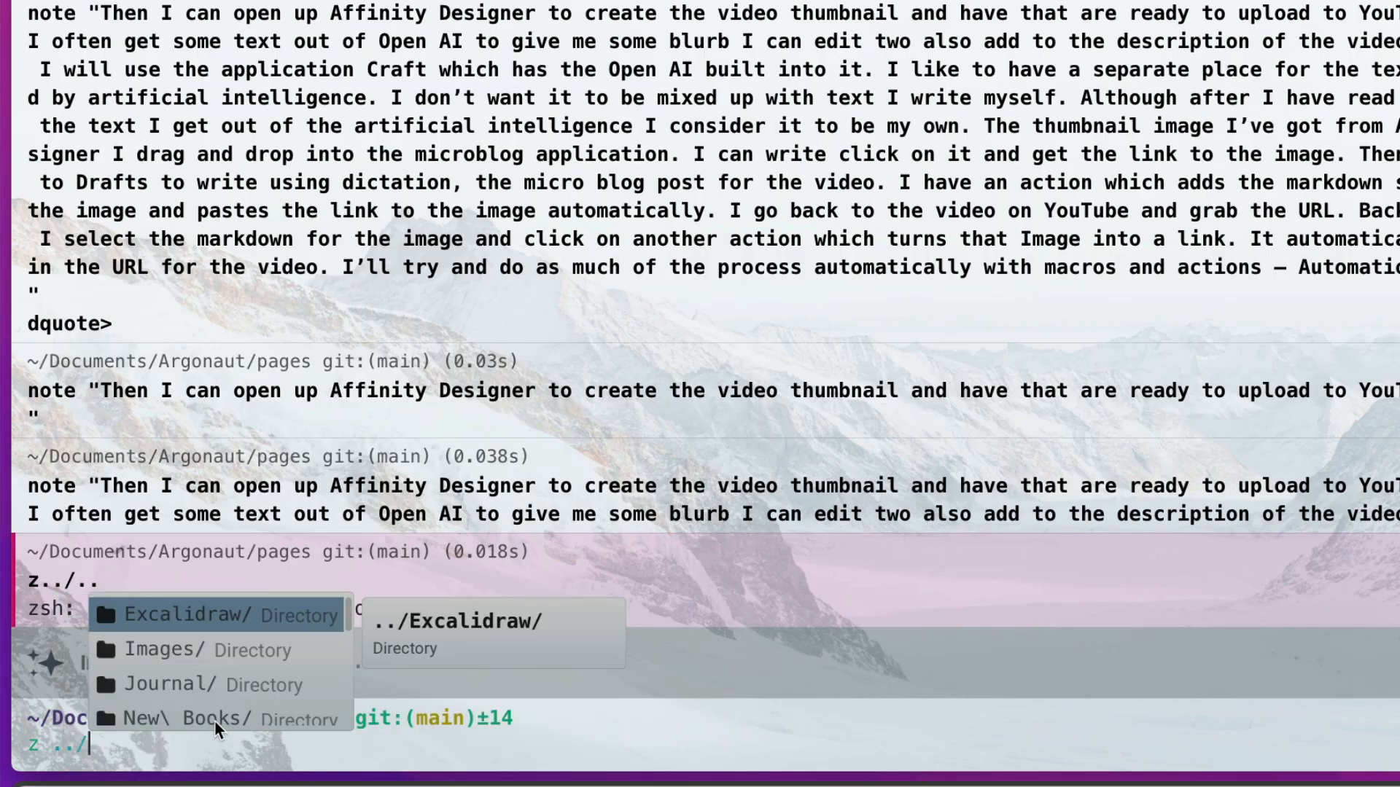
Move up to the ~/Documents folder with z ../
{"action": "key", "text": "Return"}
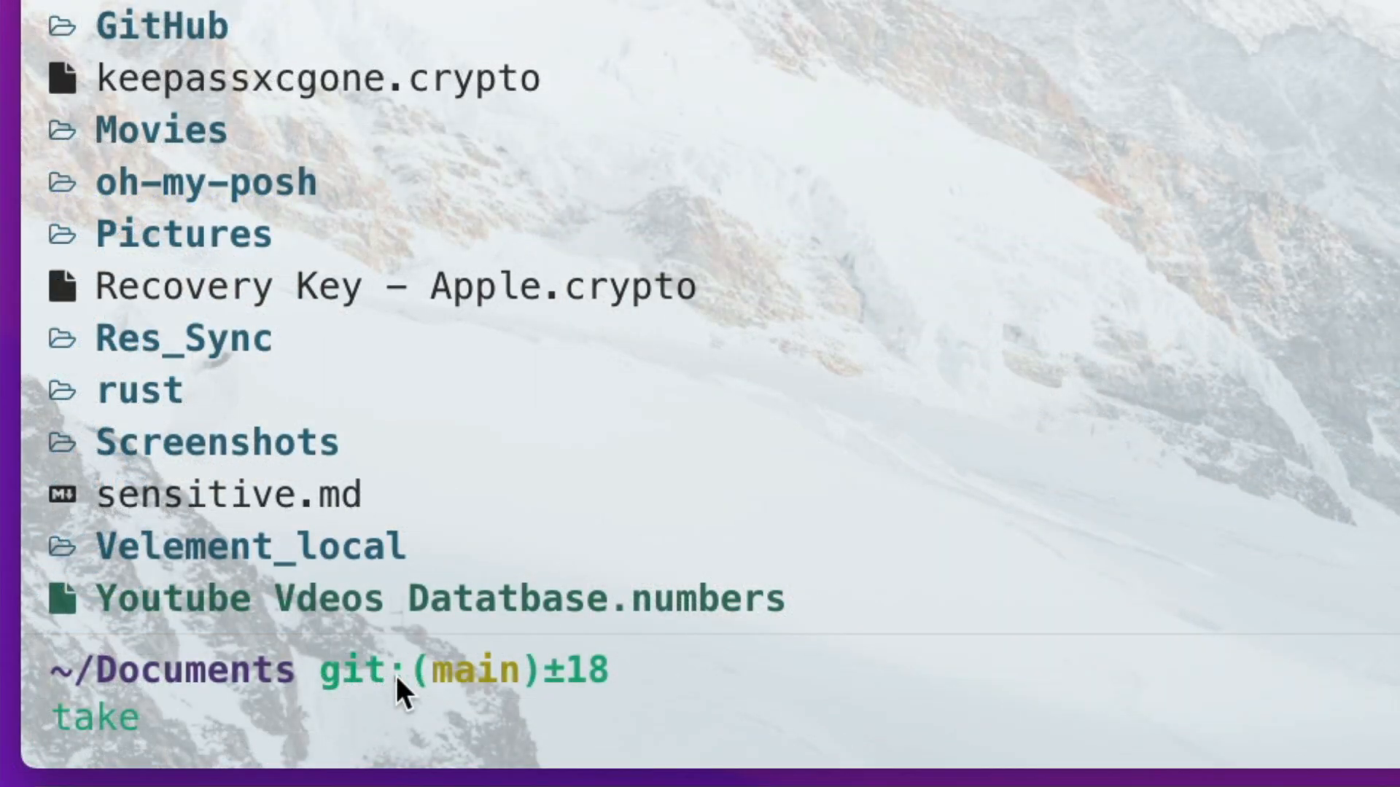
Create and enter the 'geeky' folder with take geeky, then list contents
{"action": "type", "text": "geek"}
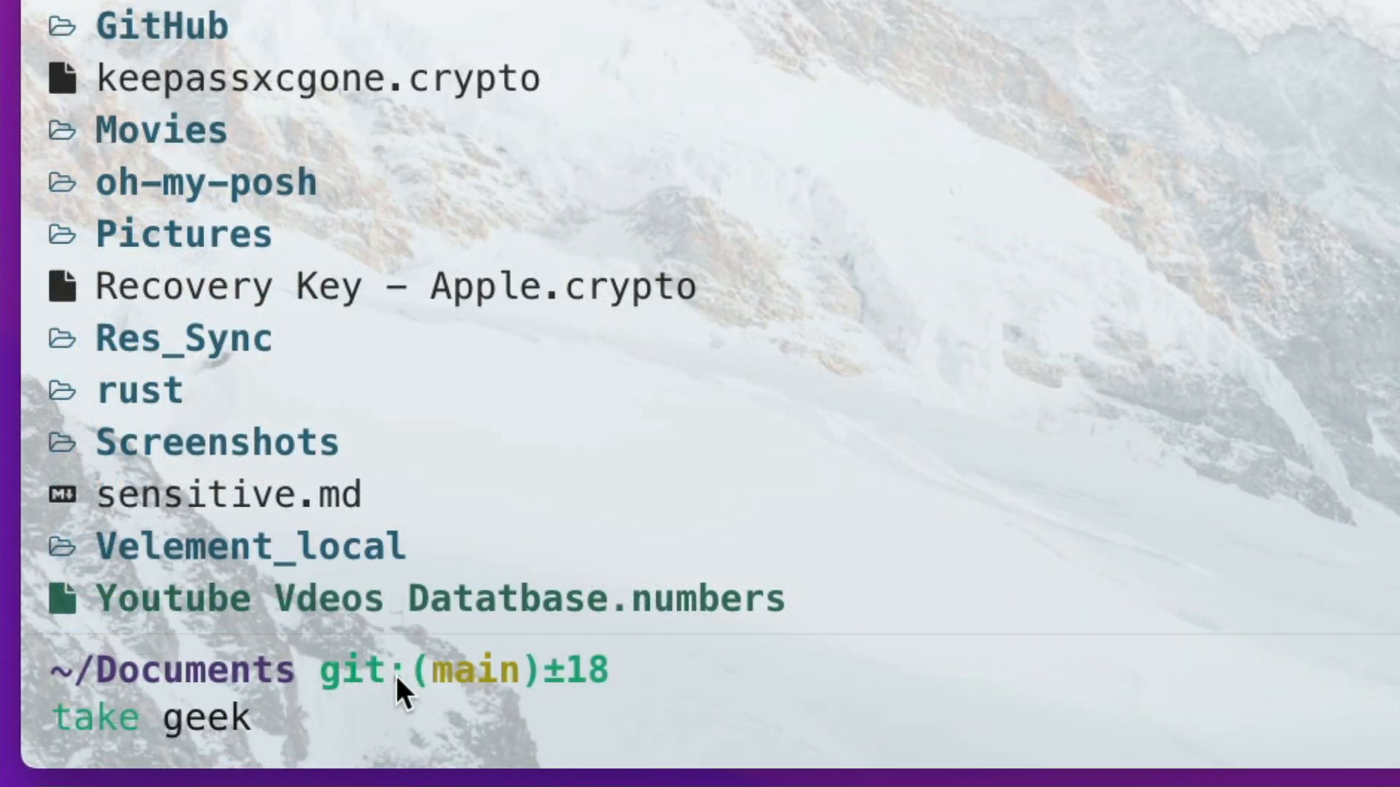
{"action": "key", "text": "Return"}
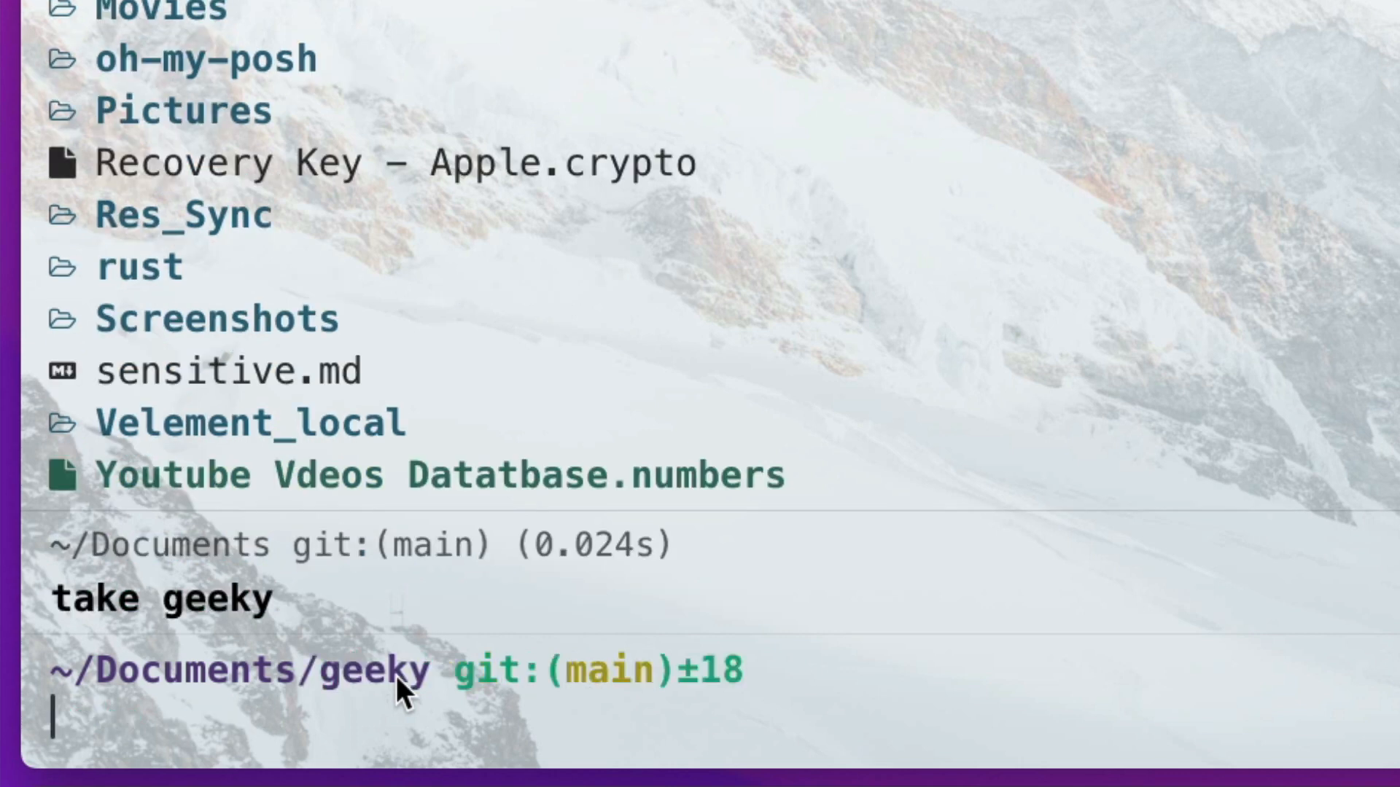
{"action": "mouse_move", "coordinate": [366, 692]}
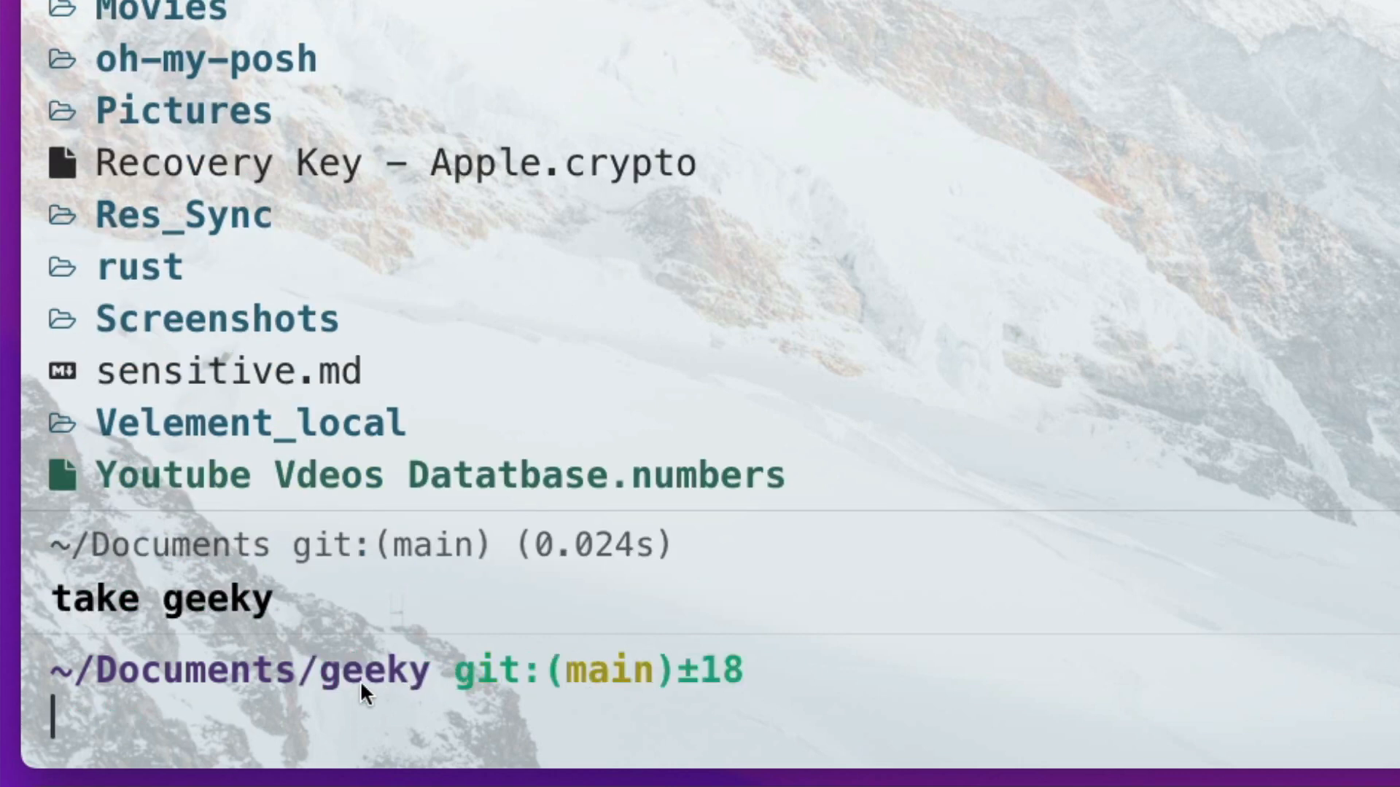
{"action": "mouse_move", "coordinate": [370, 756]}
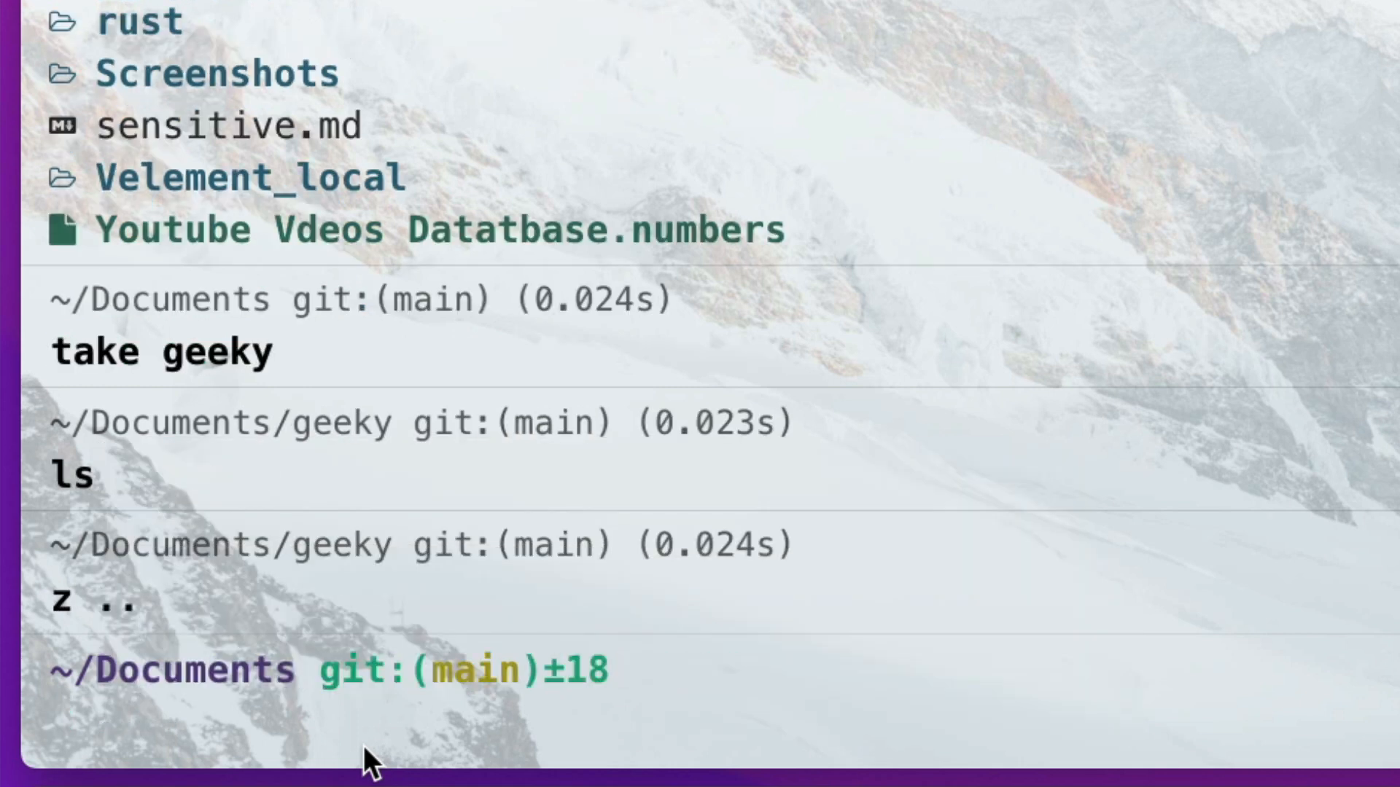
{"action": "type", "text": "ls"}
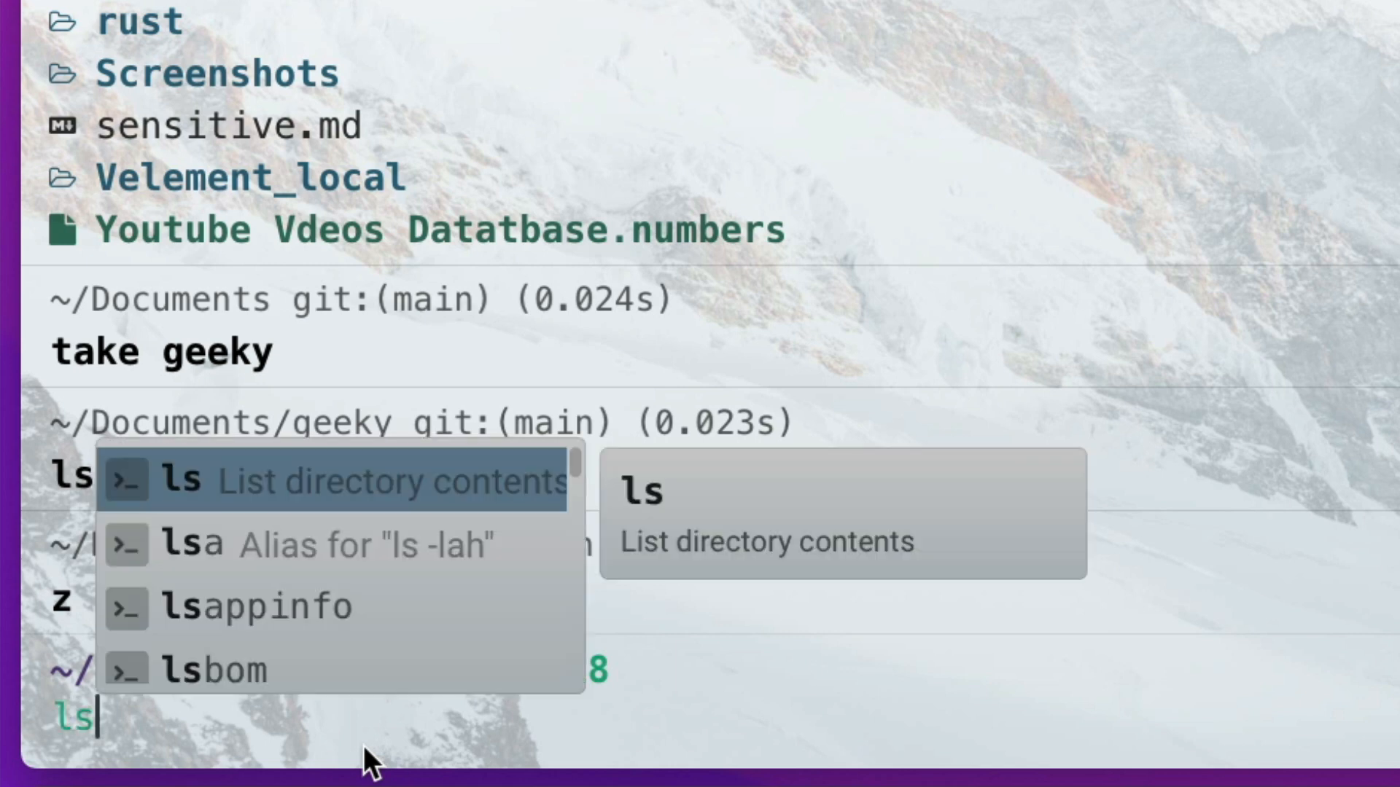